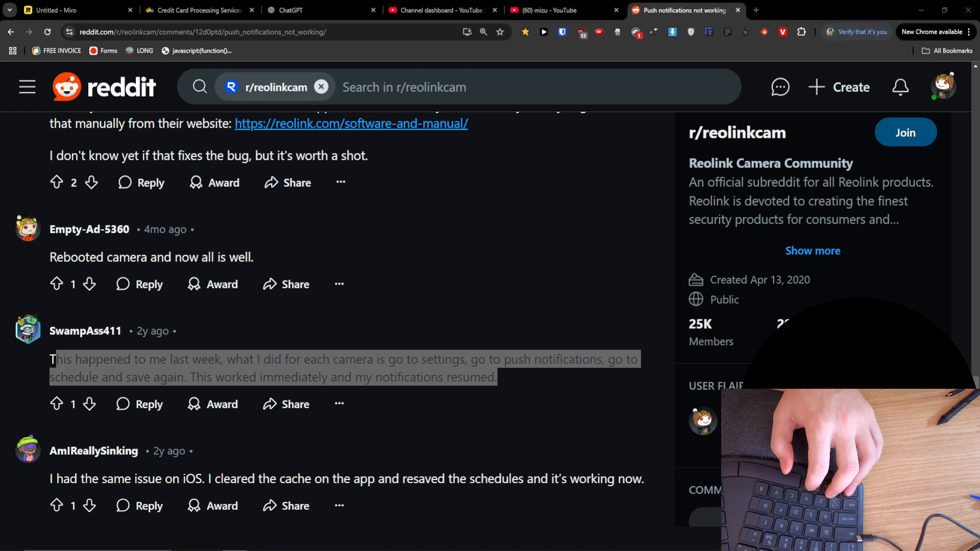
pyautogui.moveTo(51, 358); pyautogui.dragTo(497, 377)
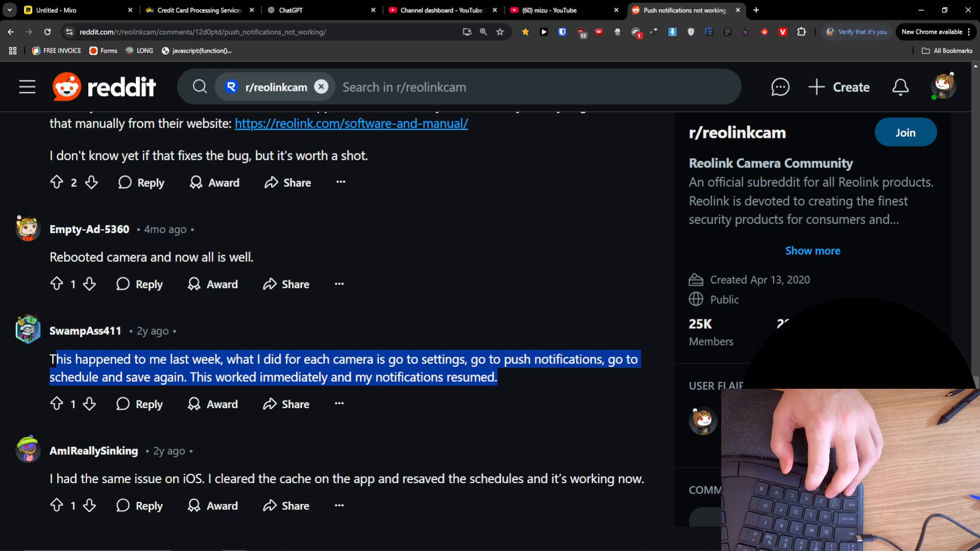
pyautogui.click(606, 381)
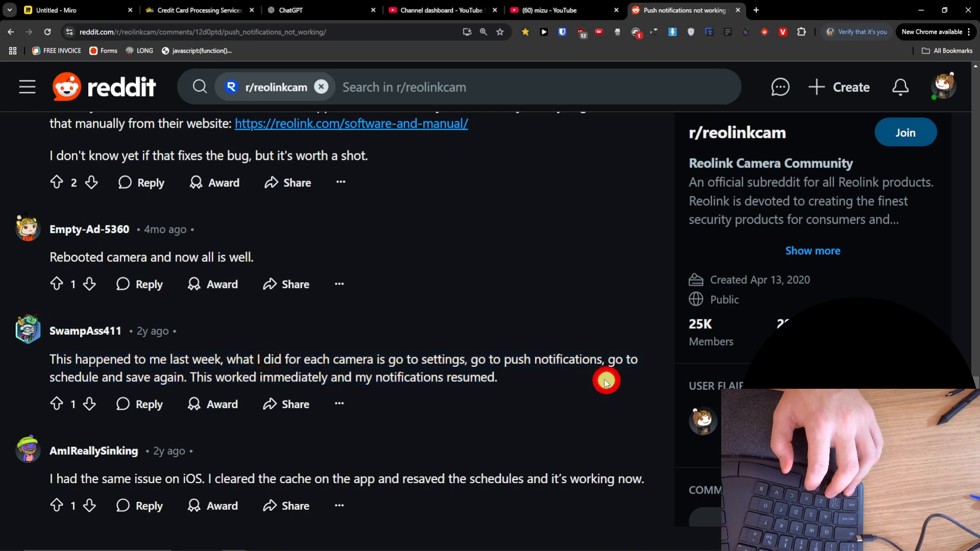